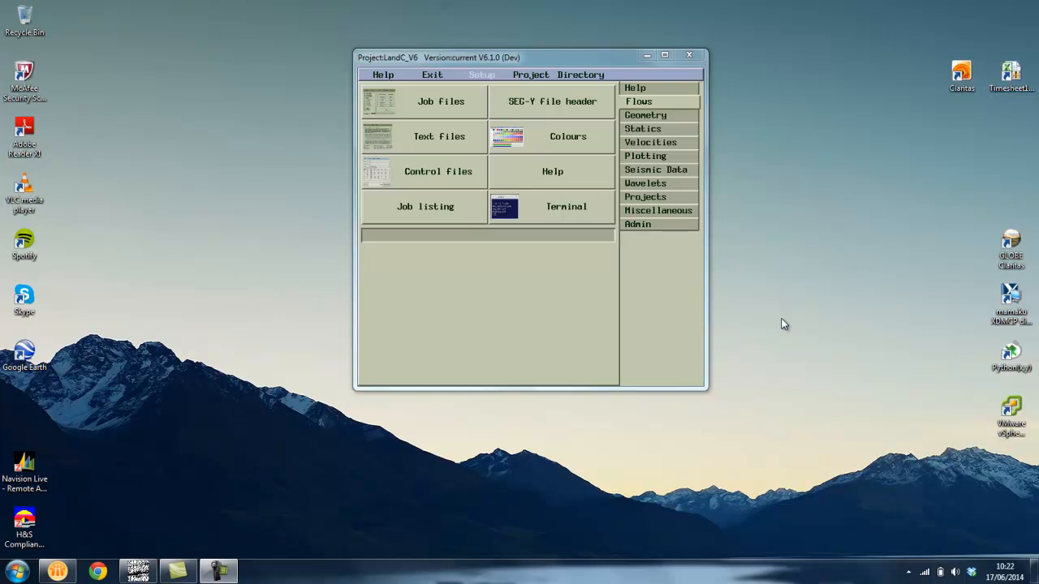
mouse_move(763, 312)
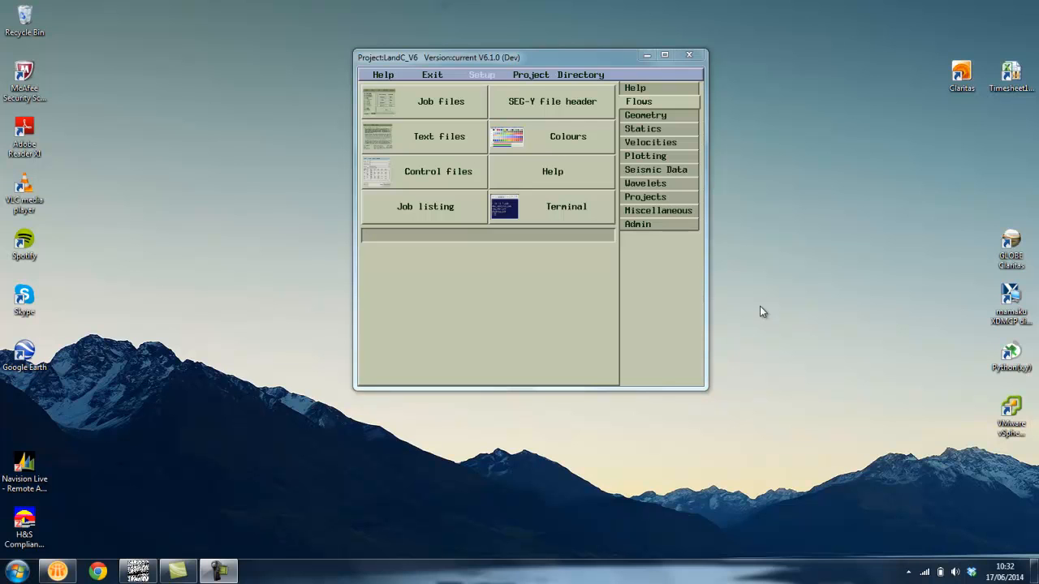
mouse_move(776, 331)
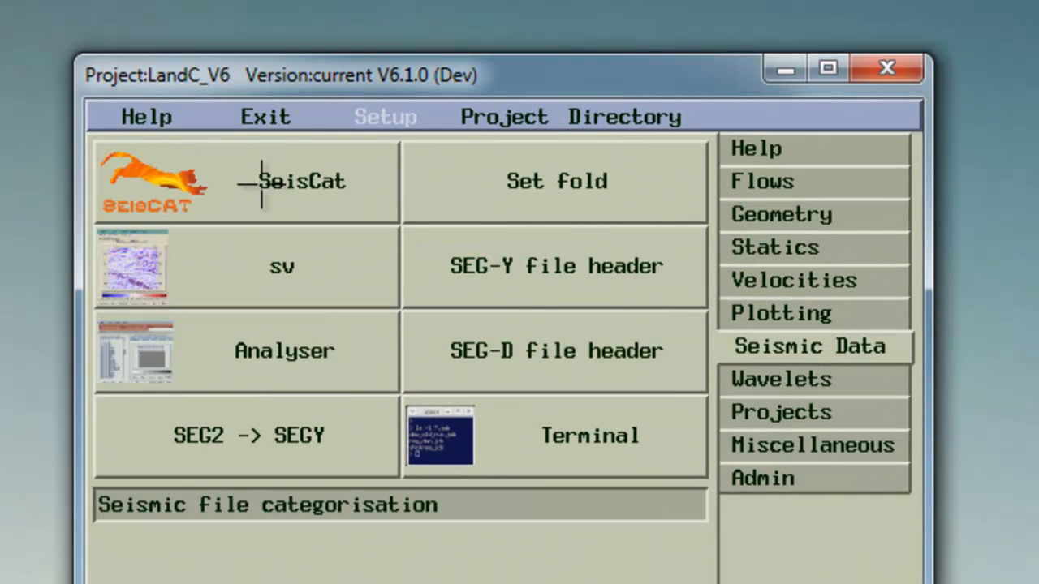
mouse_move(230, 178)
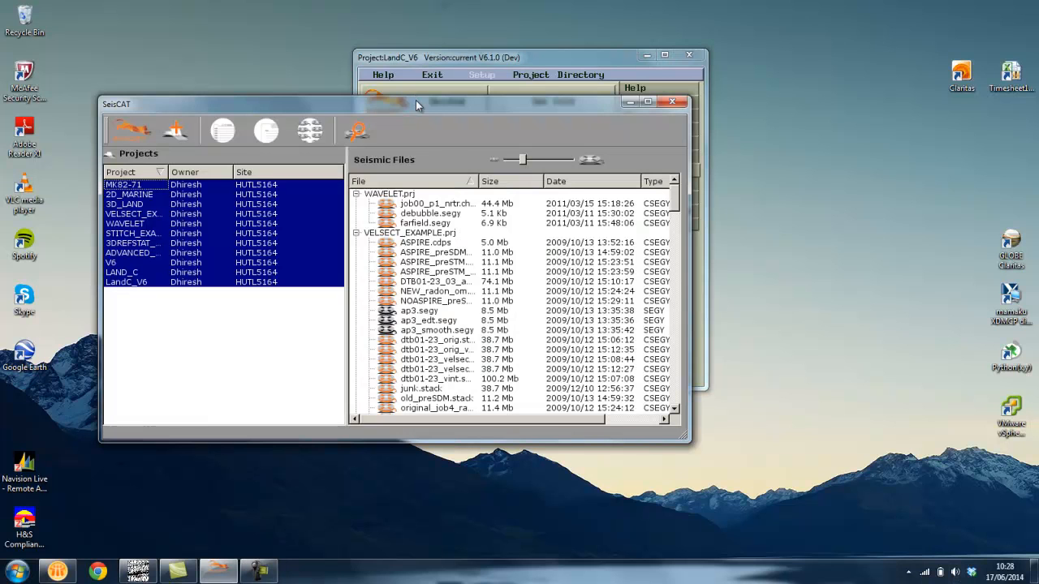
mouse_move(237, 354)
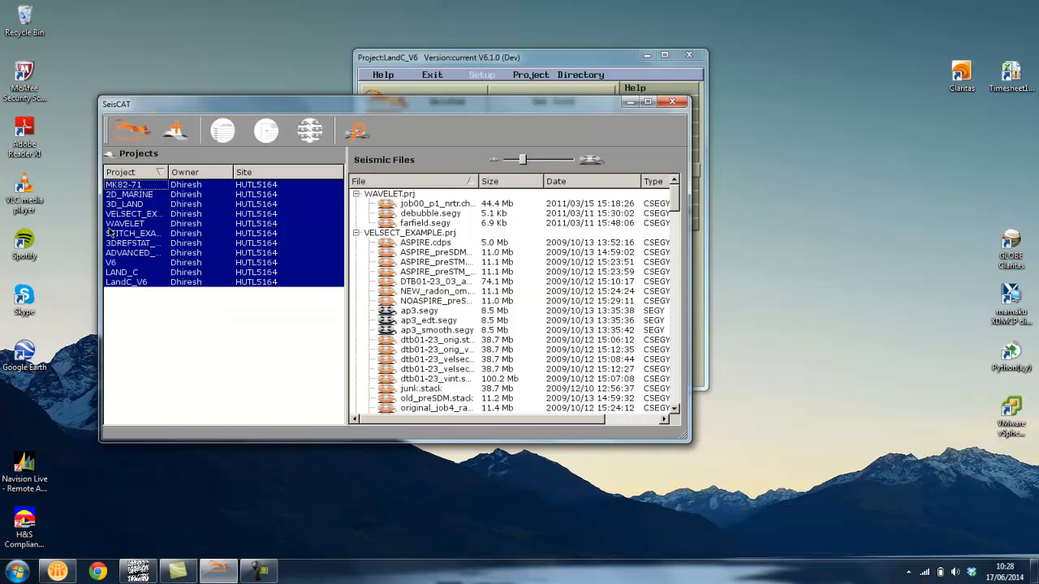
mouse_move(375, 162)
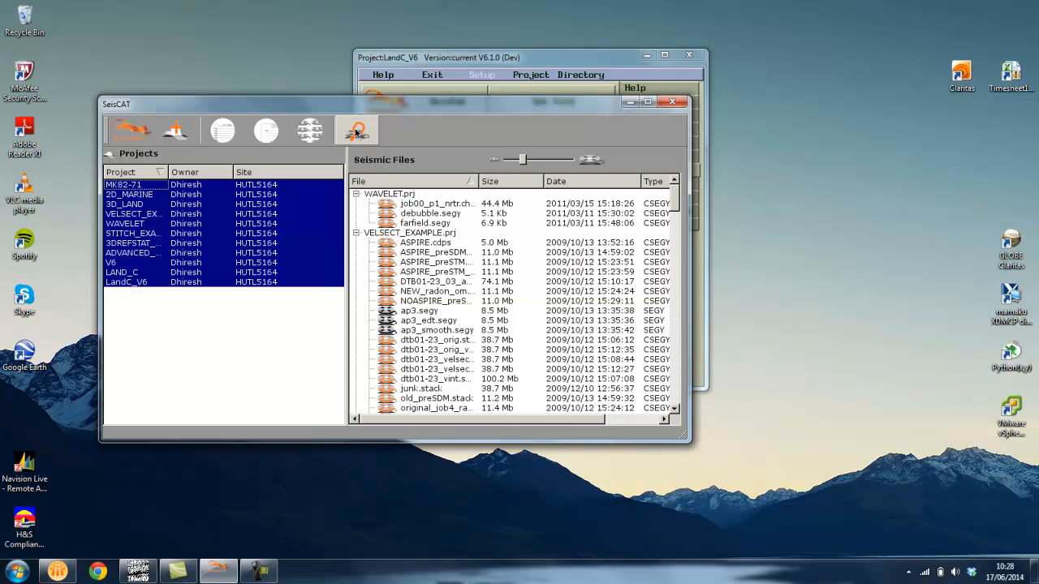
mouse_move(358, 130)
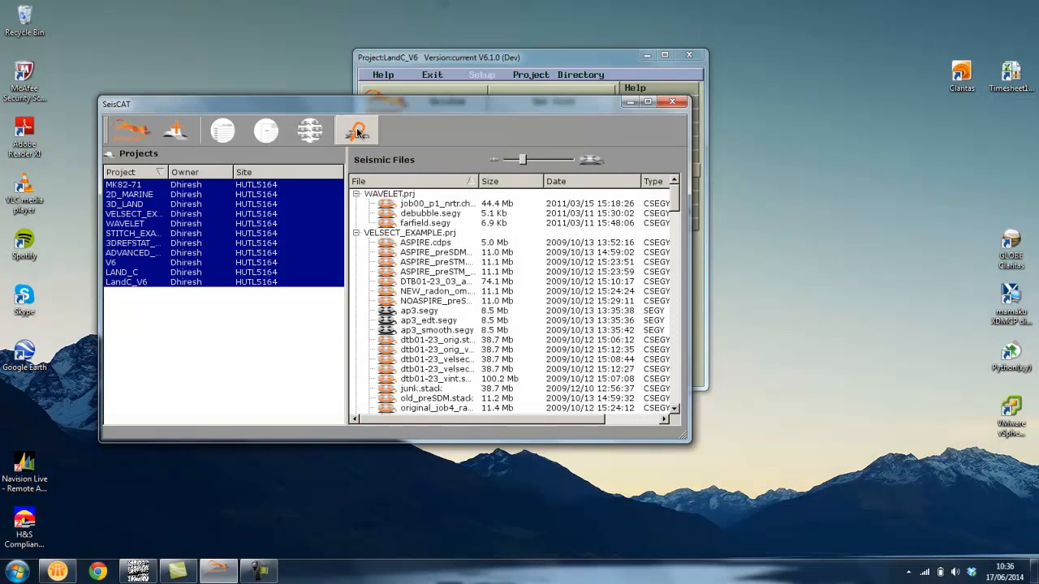
Maximize SeisCAT and limit the listing to 3D_LAND, VELSECT_EXAMPLE, WAVELET and STITCH_EXAMPLE projects
left_click(648, 100)
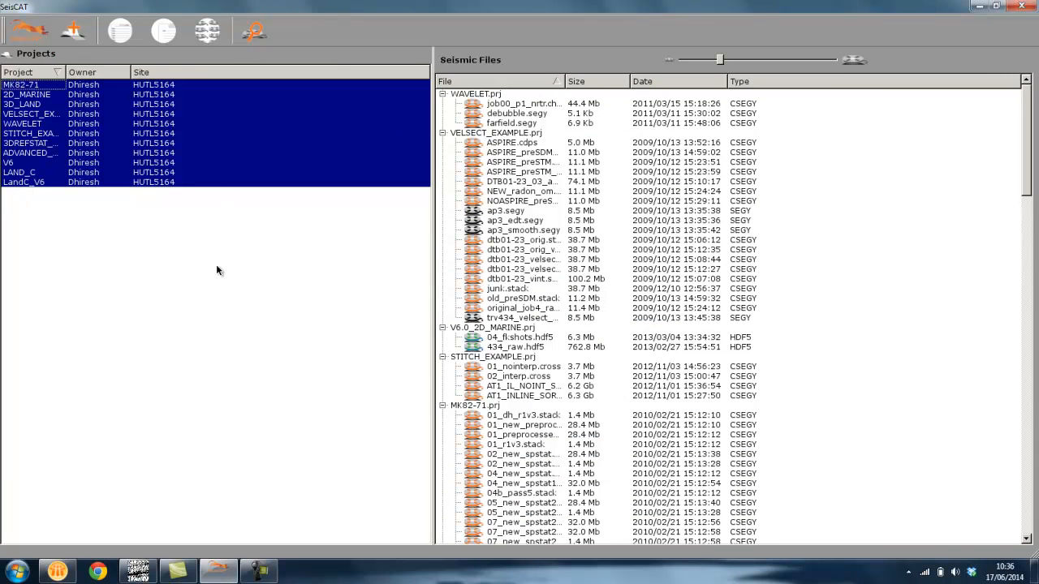
mouse_move(212, 235)
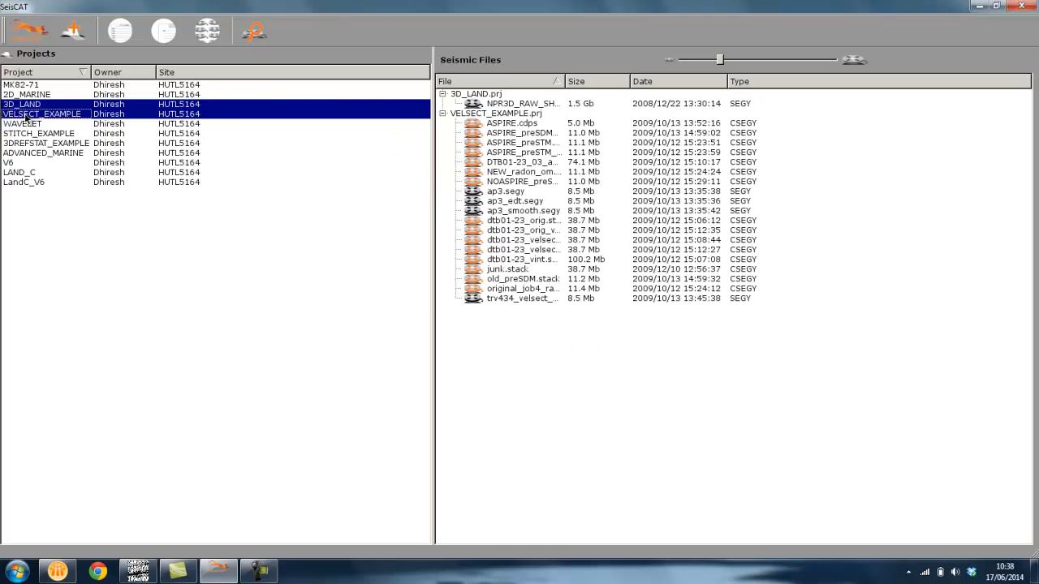
left_click(39, 133)
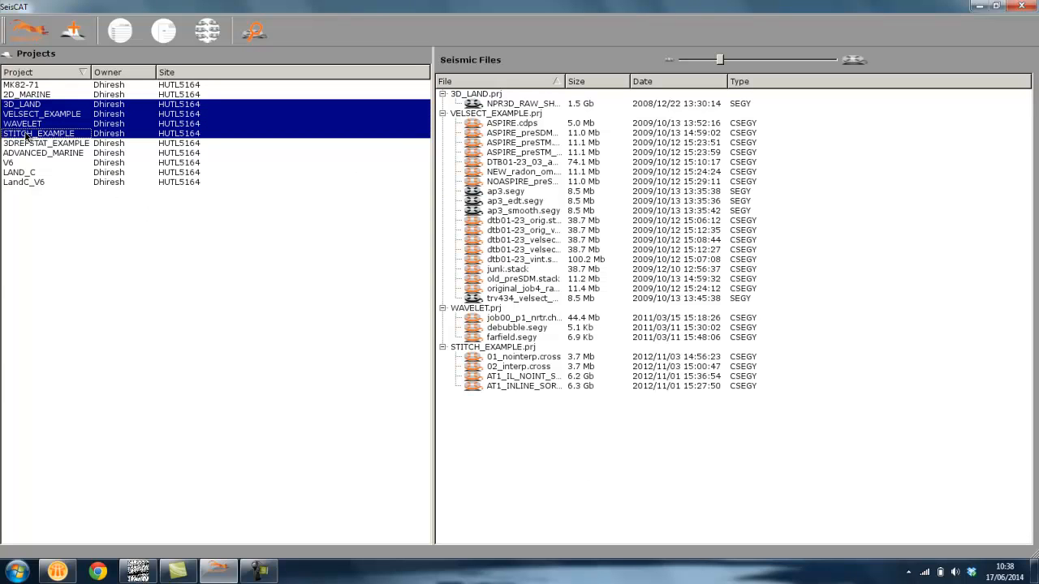
mouse_move(150, 273)
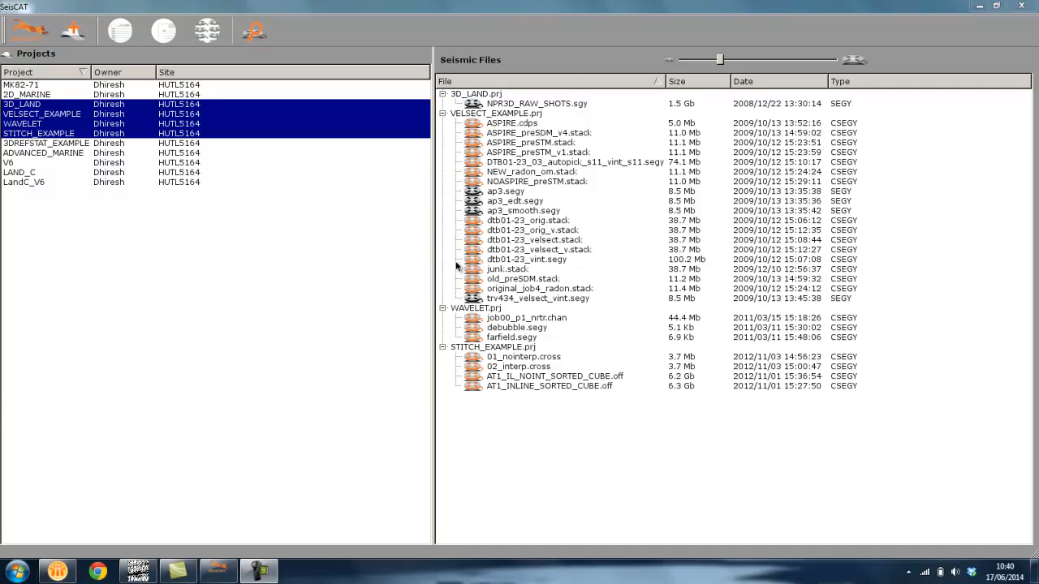
mouse_move(615, 177)
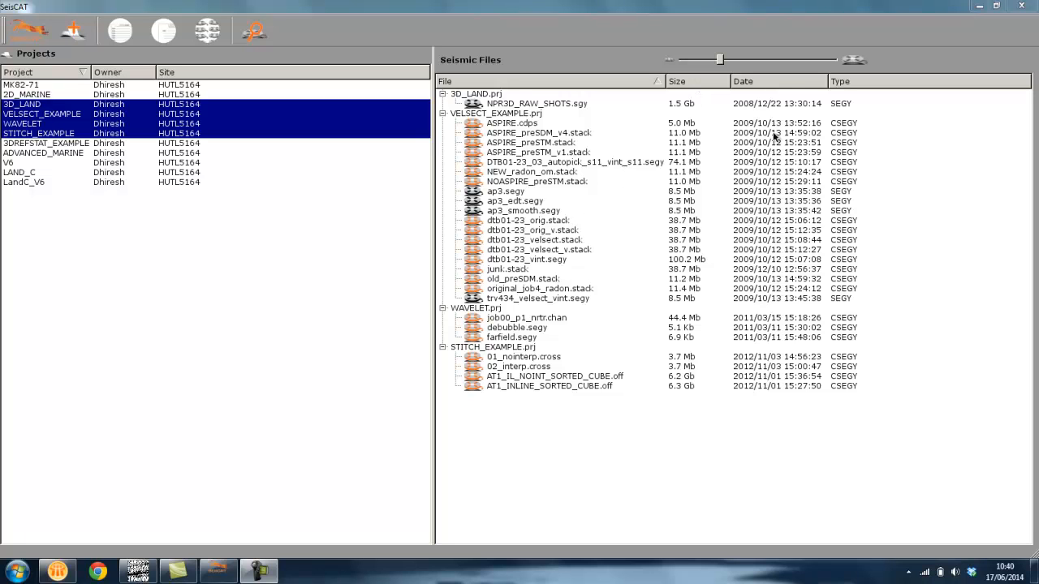
mouse_move(929, 146)
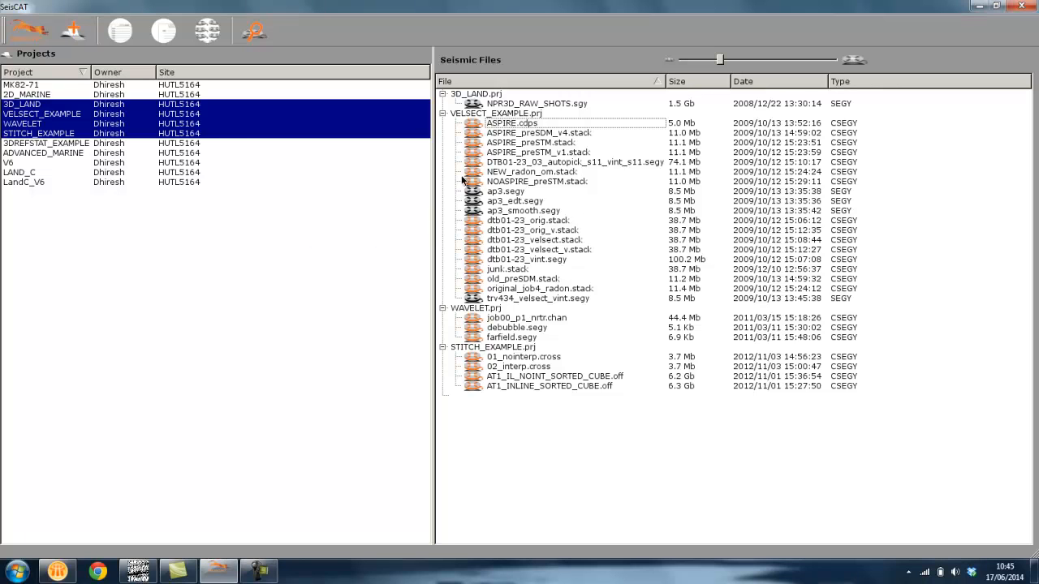
View ASPIRE_cdps.segy as traces in the sv viewer, then return to SeisCAT's full listing
right_click(512, 124)
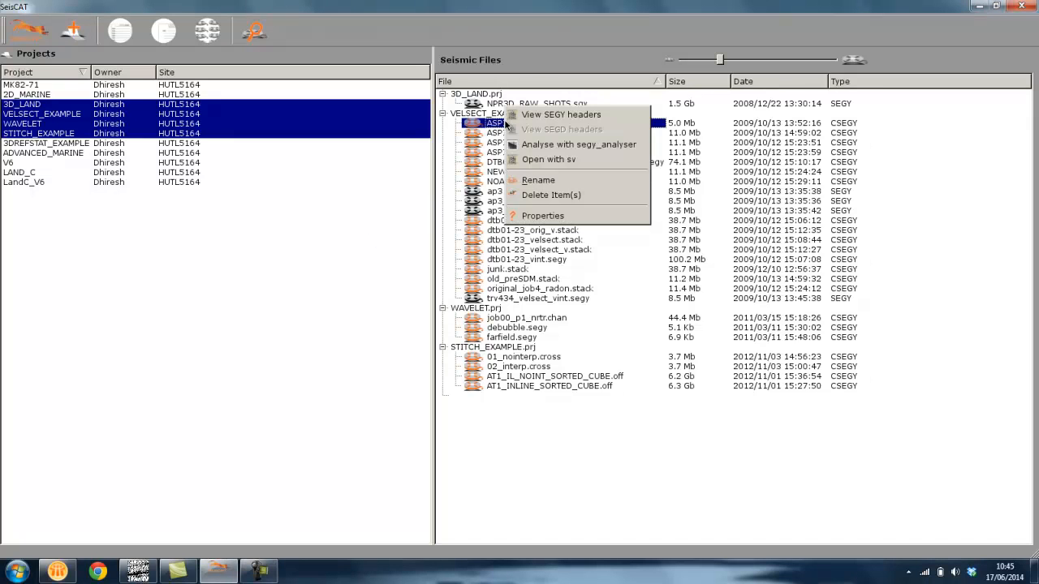
mouse_move(578, 145)
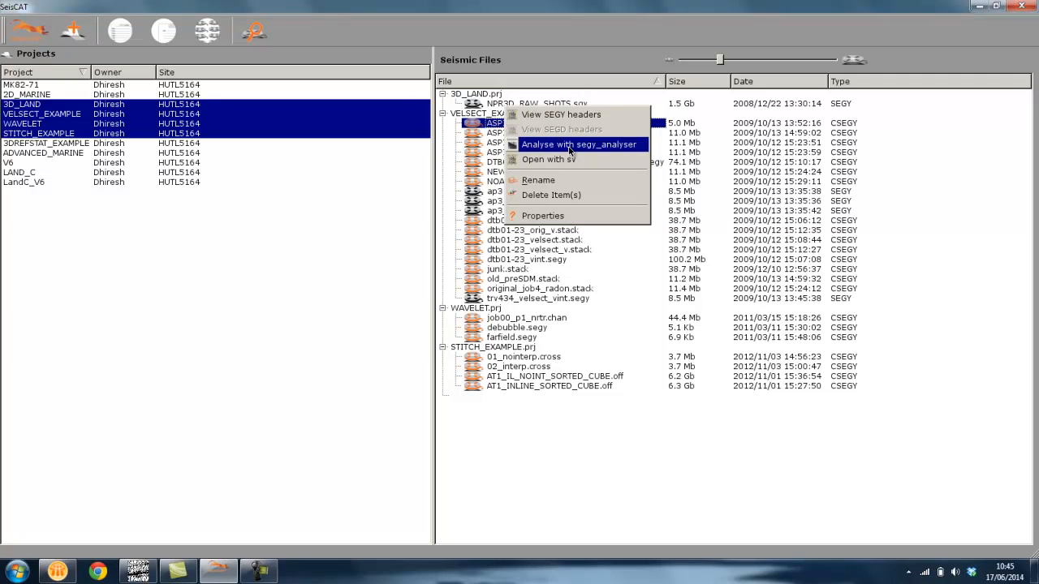
mouse_move(549, 159)
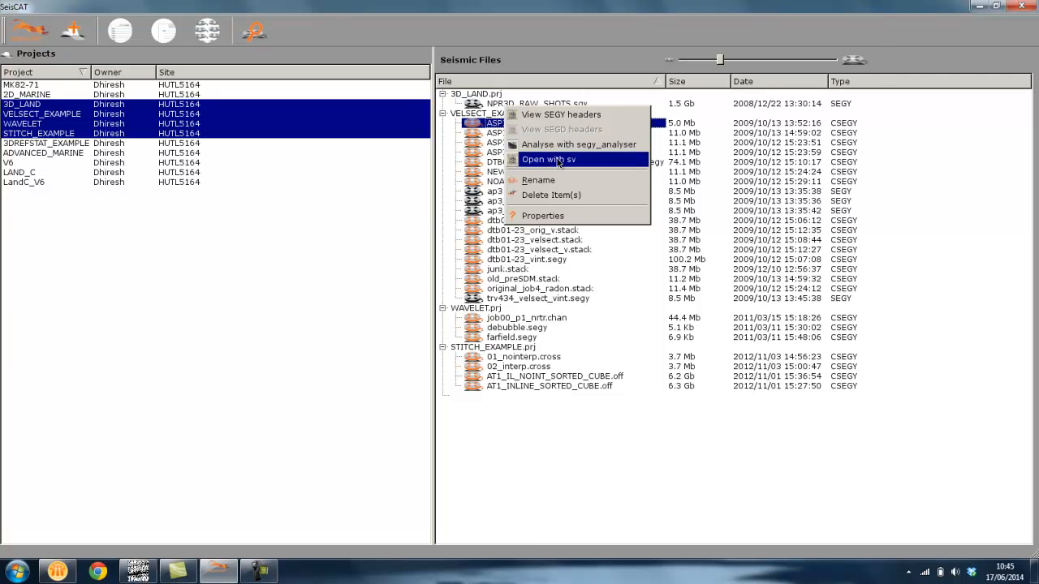
left_click(549, 159)
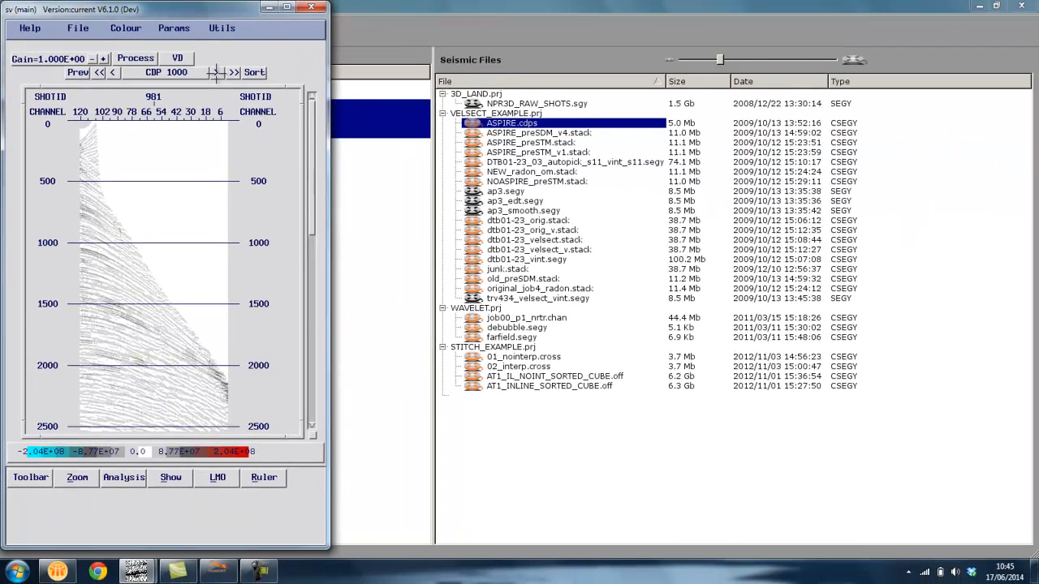
left_click(78, 27)
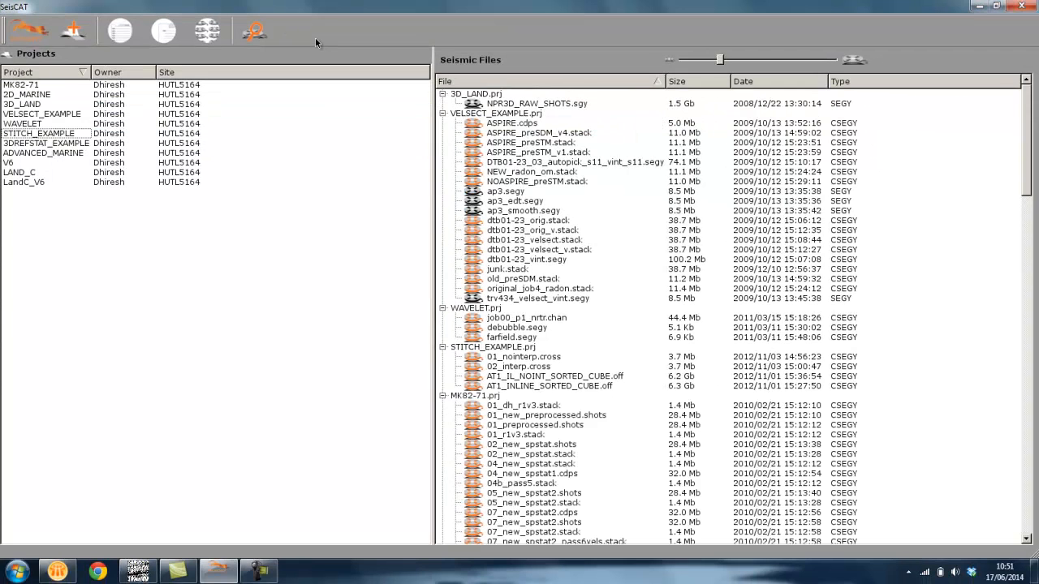
Toggle the file list to a filtered view mode and back to all projects' files
left_click(120, 31)
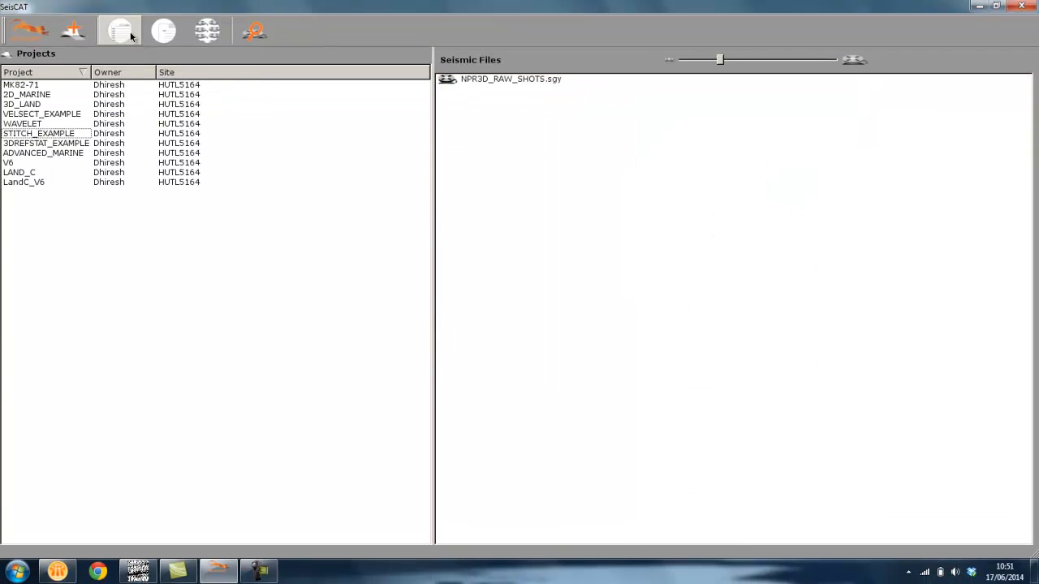
left_click(208, 30)
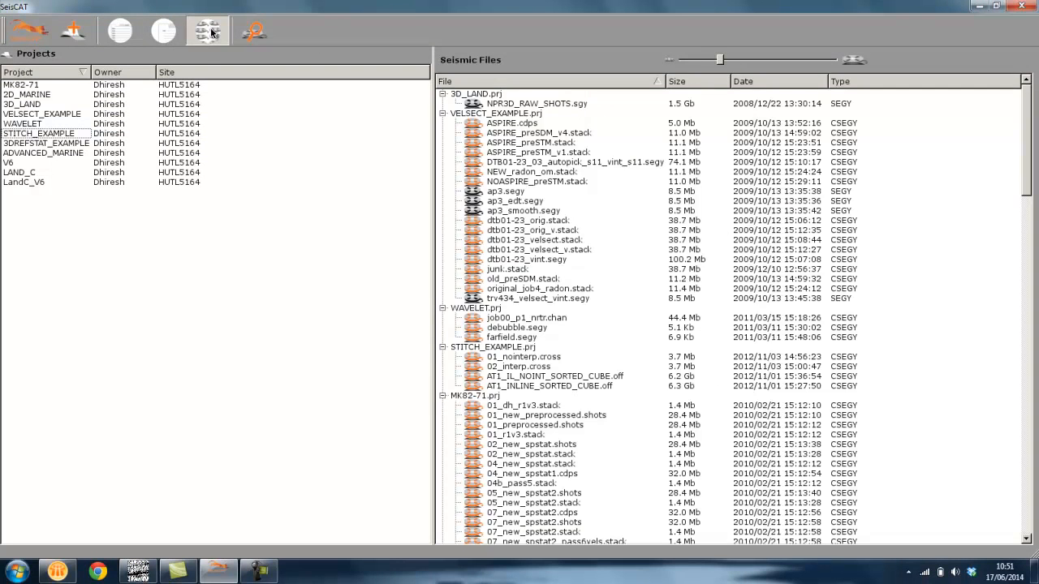